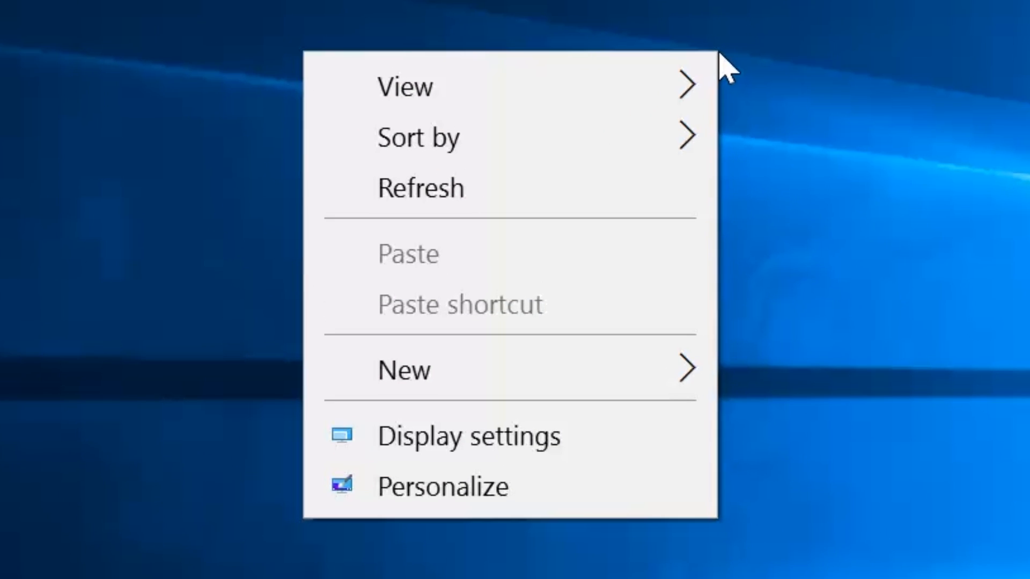
pyautogui.moveTo(709, 449)
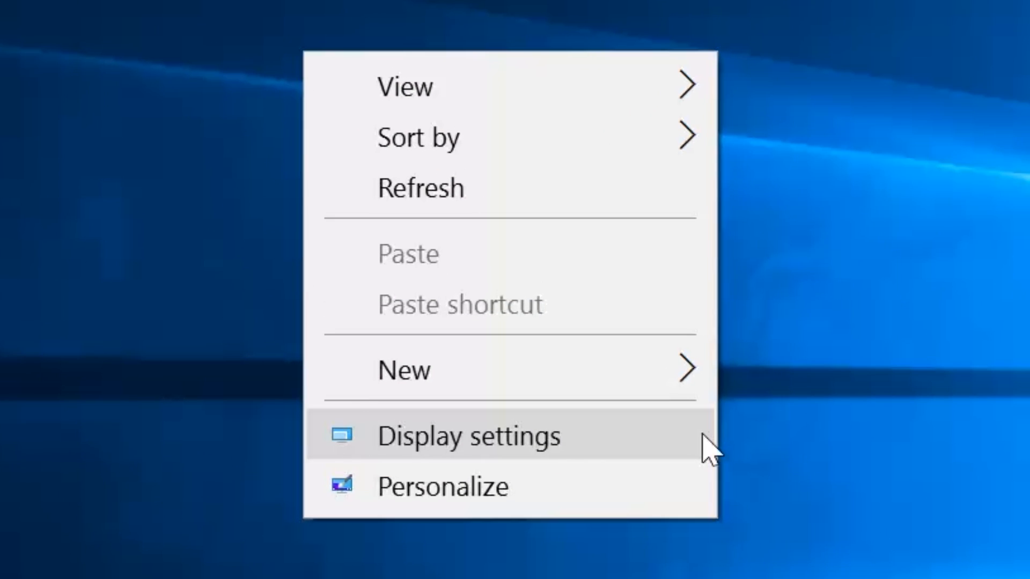
# Reach the Advanced display settings from the desktop context menu to check the resolution
pyautogui.click(466, 435)
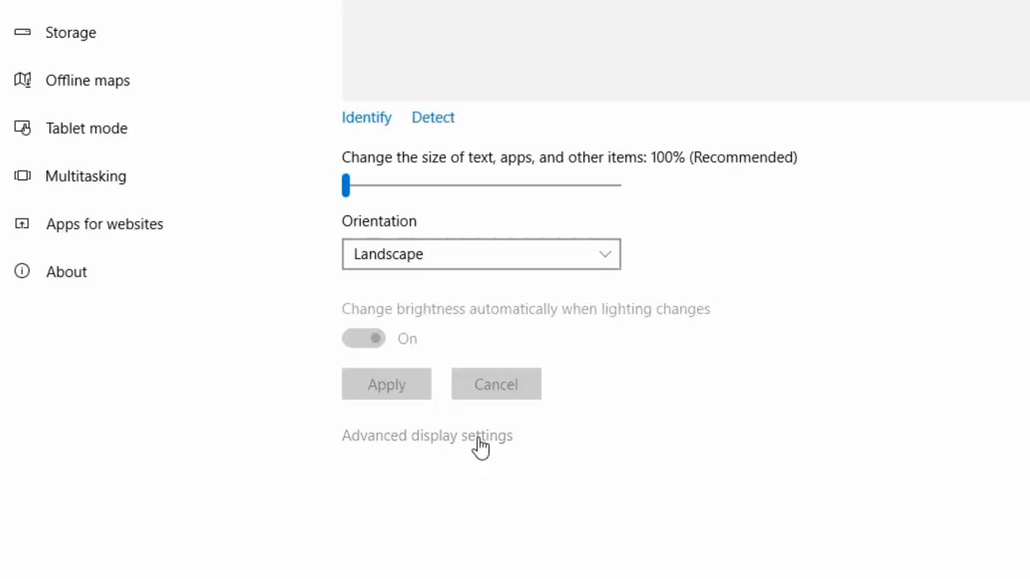
pyautogui.click(426, 435)
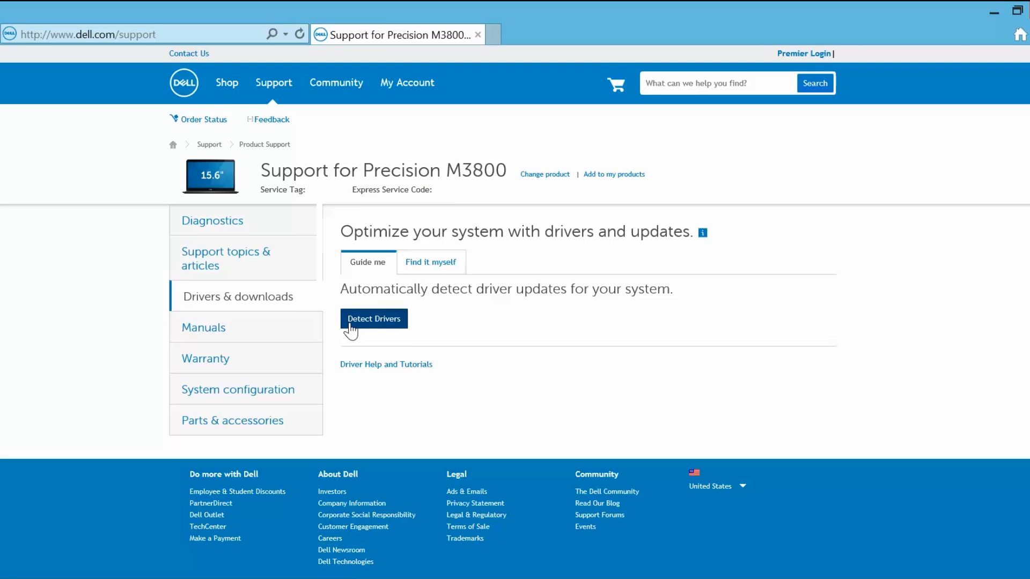
# Start Detect Drivers for the Precision M3800, then bring up the Start button's system-tools list
pyautogui.click(374, 319)
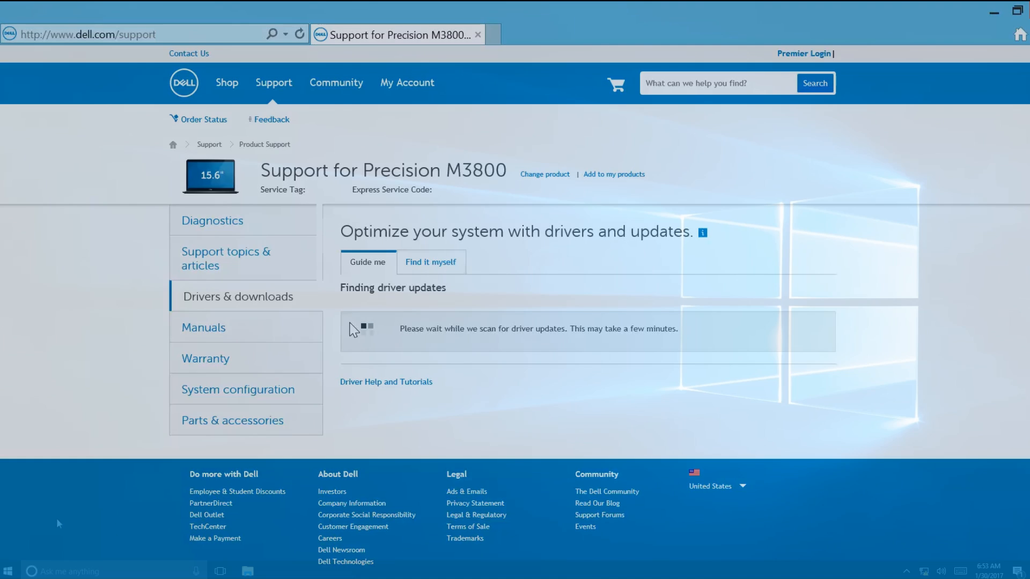
pyautogui.rightClick(9, 568)
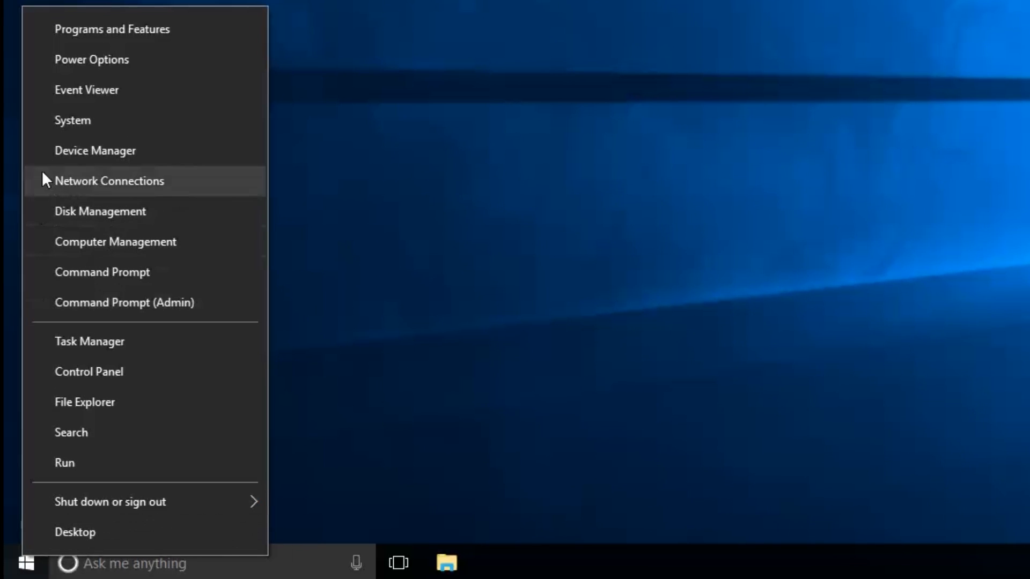
# Inspect the Microsoft Basic Display Adapter's Driver details and launch Update Driver
pyautogui.click(95, 150)
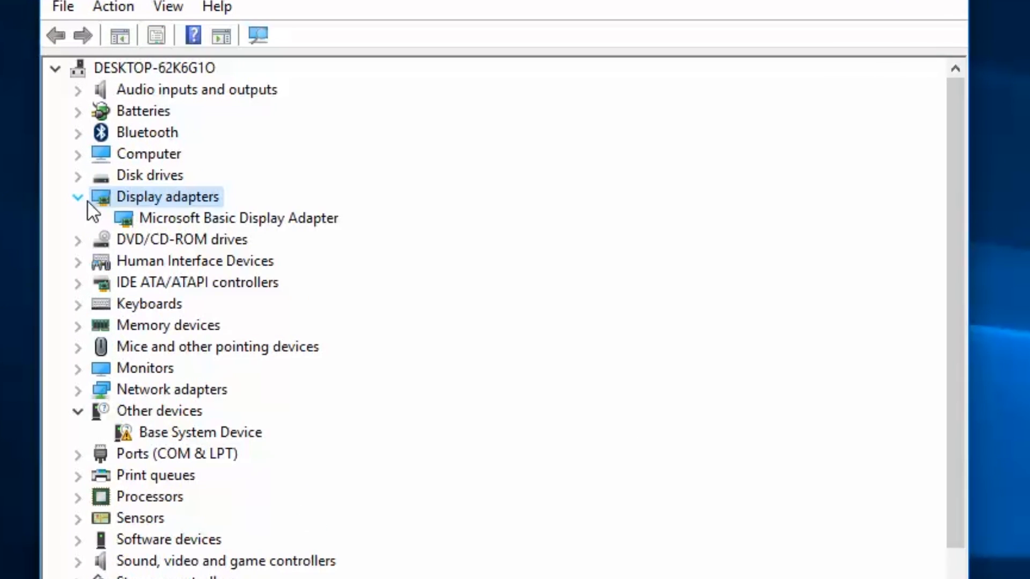
pyautogui.rightClick(238, 218)
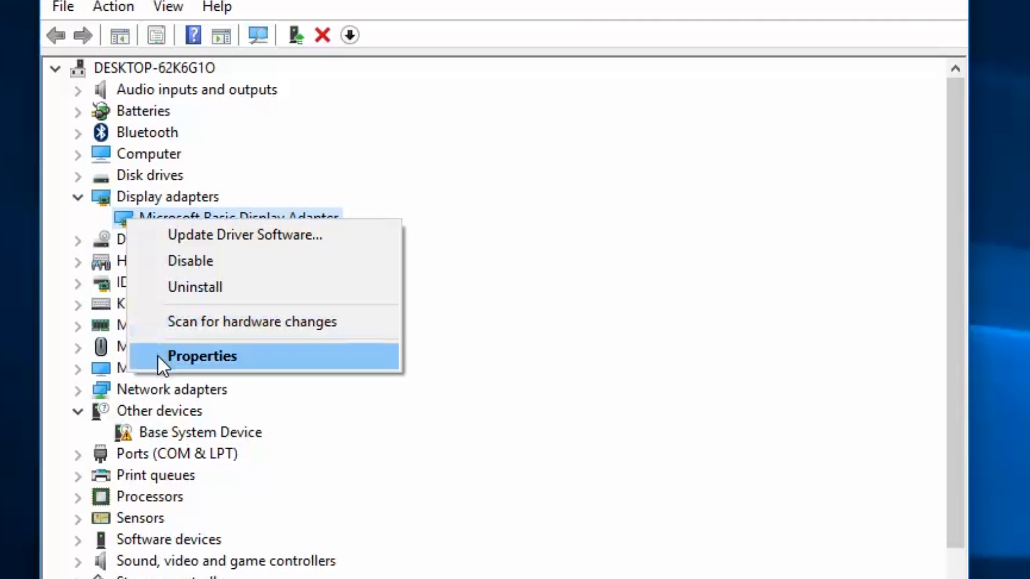
pyautogui.click(202, 355)
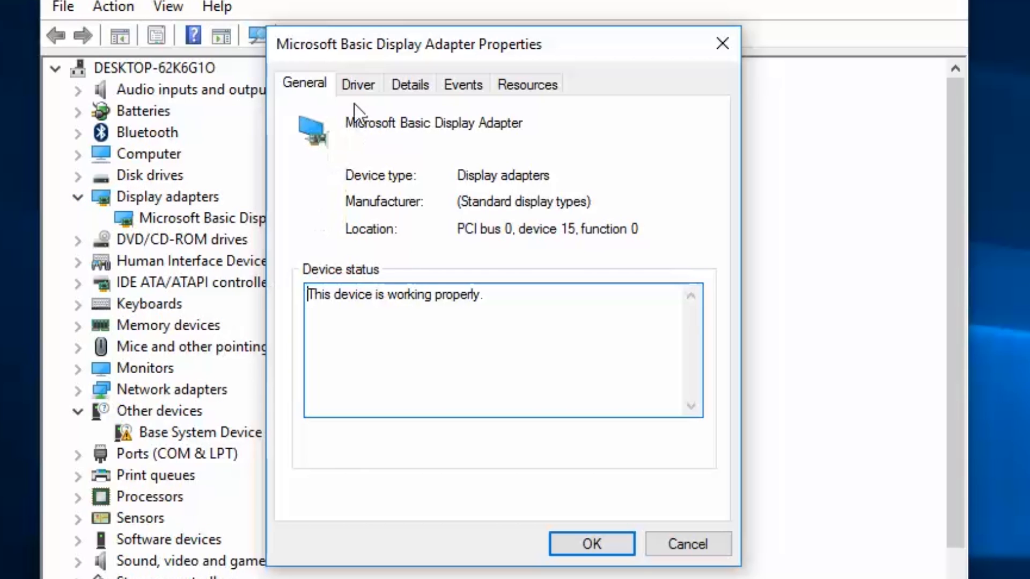
pyautogui.click(358, 84)
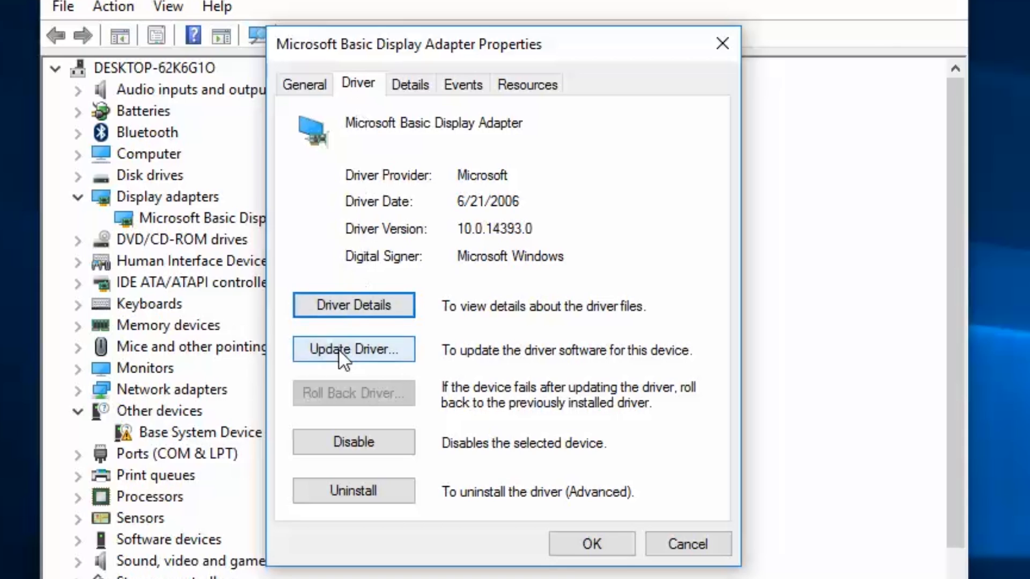
pyautogui.click(352, 348)
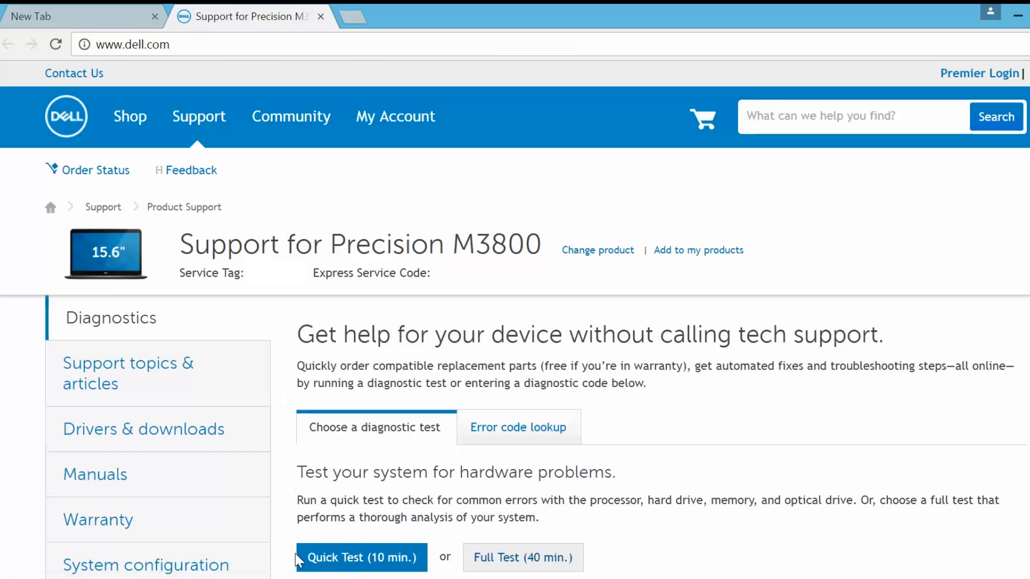
# Select the Video card diagnostic and run Test Selected Devices
pyautogui.scroll(-3)
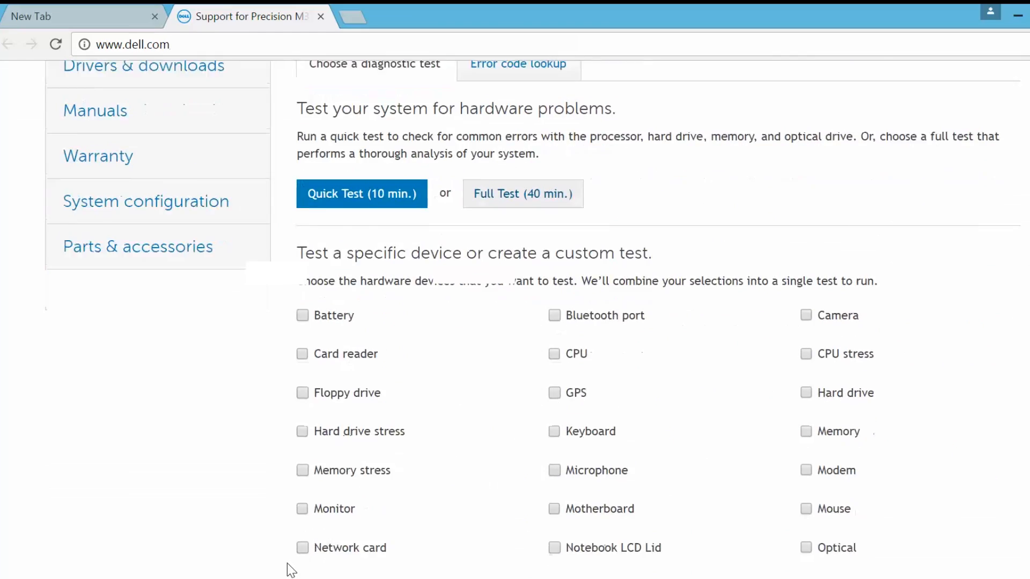
pyautogui.click(302, 510)
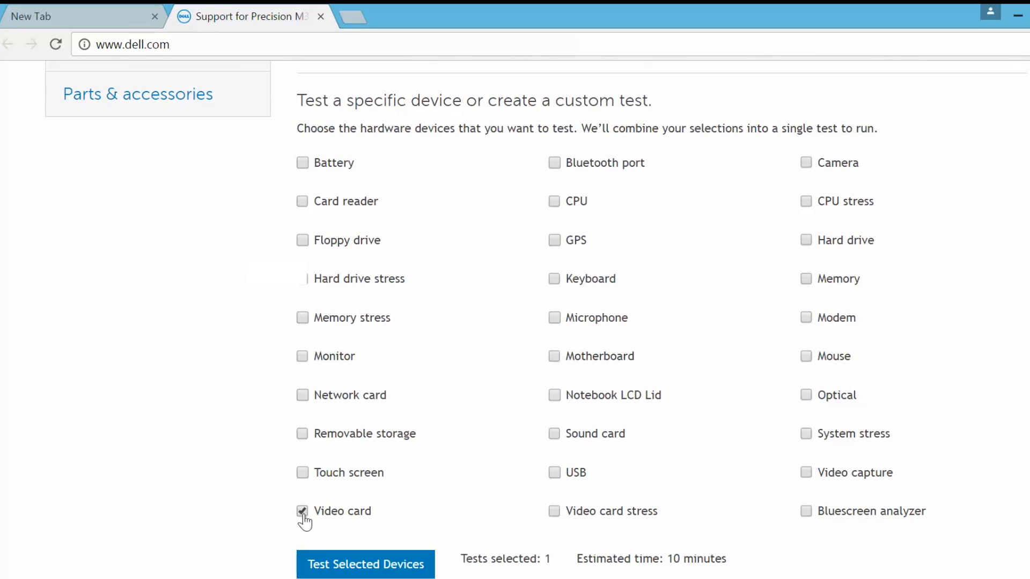
pyautogui.click(365, 564)
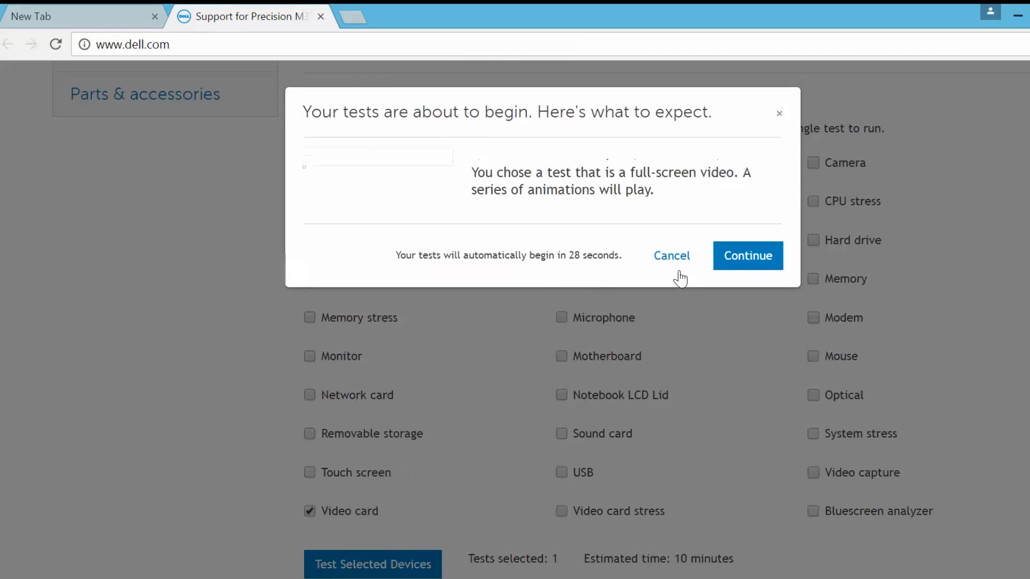